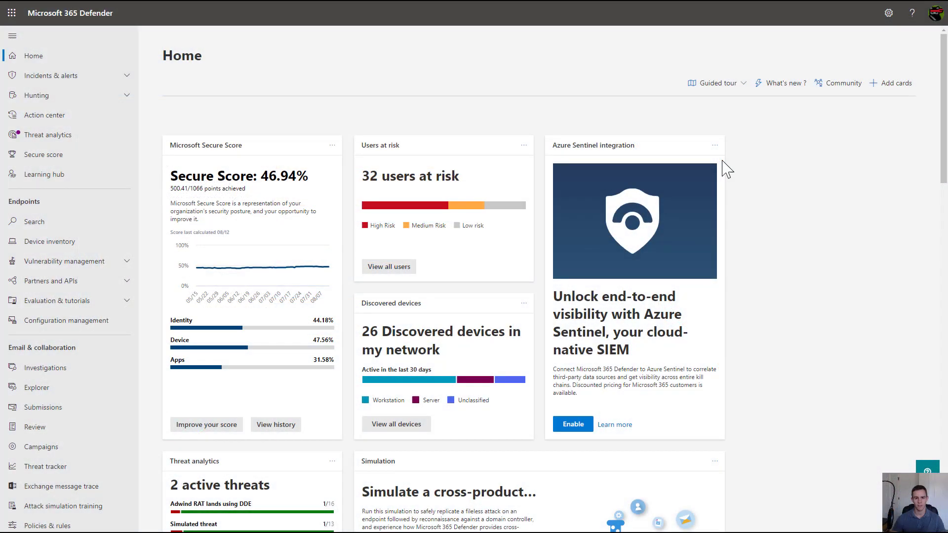
mouse_move(558, 145)
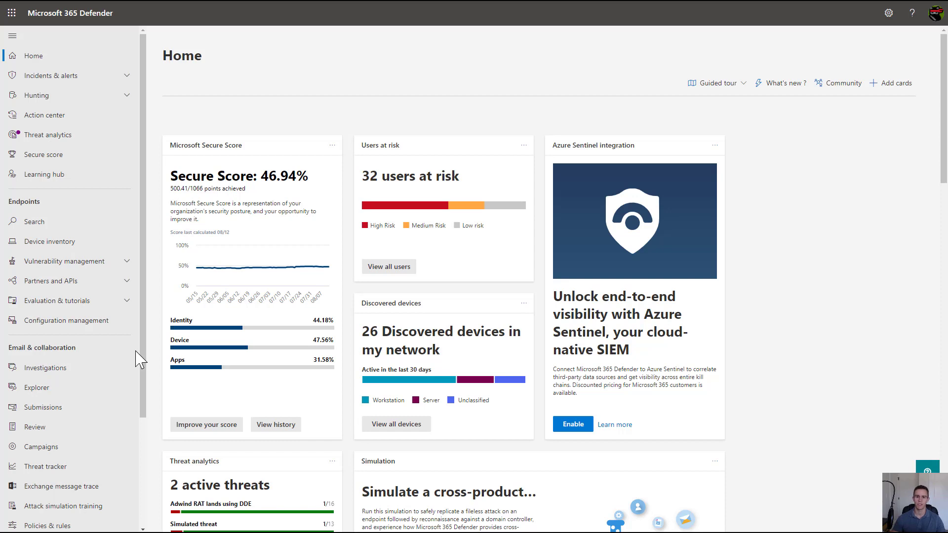
mouse_move(43, 347)
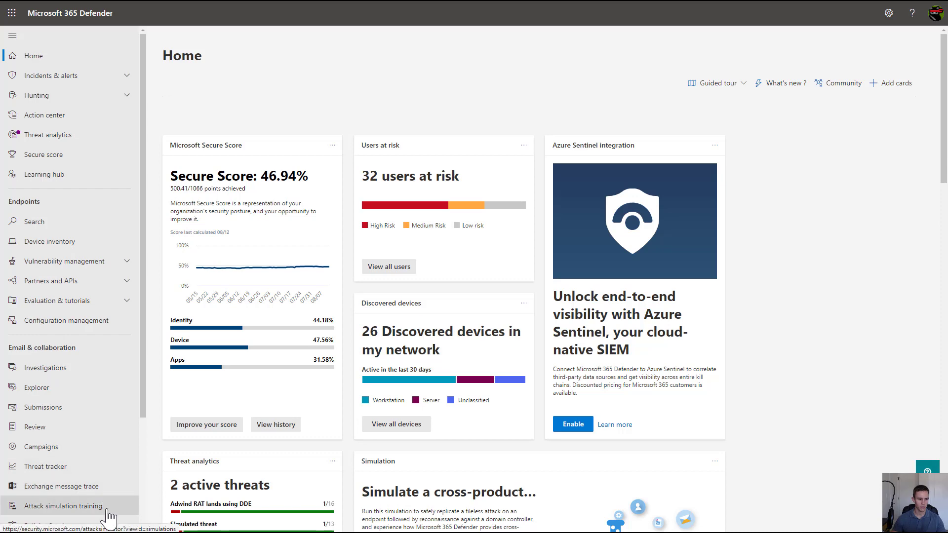
Step: Open Attack simulation training from the Email & collaboration navigation
click(62, 506)
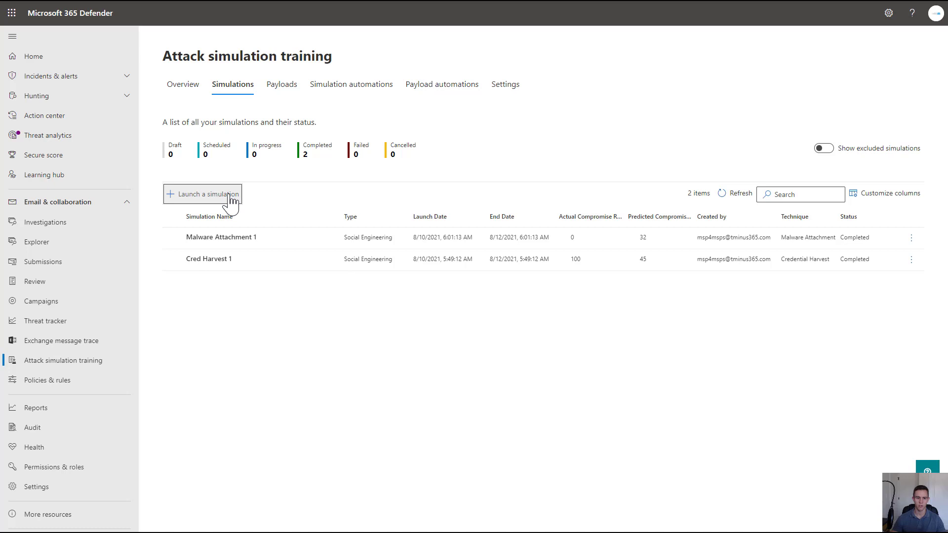
Step: Launch a Credential Harvest simulation named 'Cred' and reach payload selection
click(203, 194)
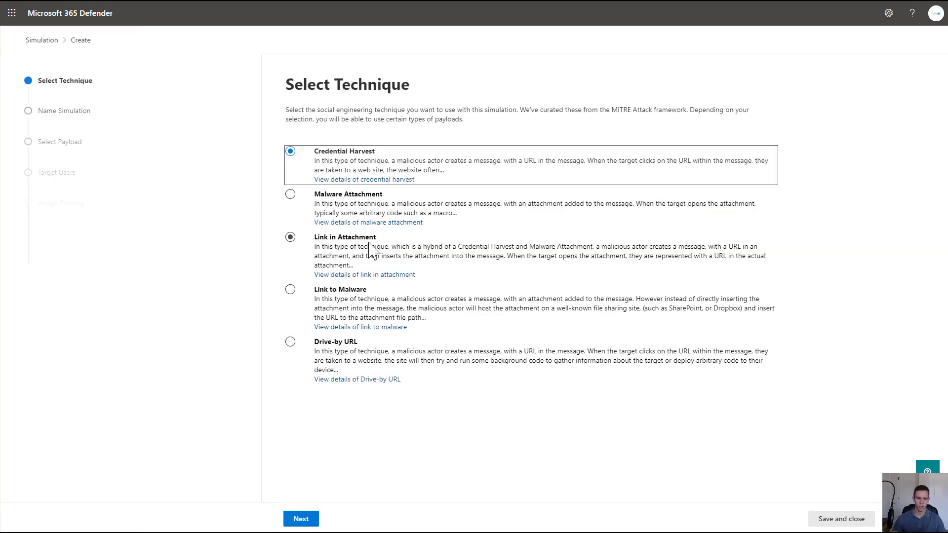
click(291, 342)
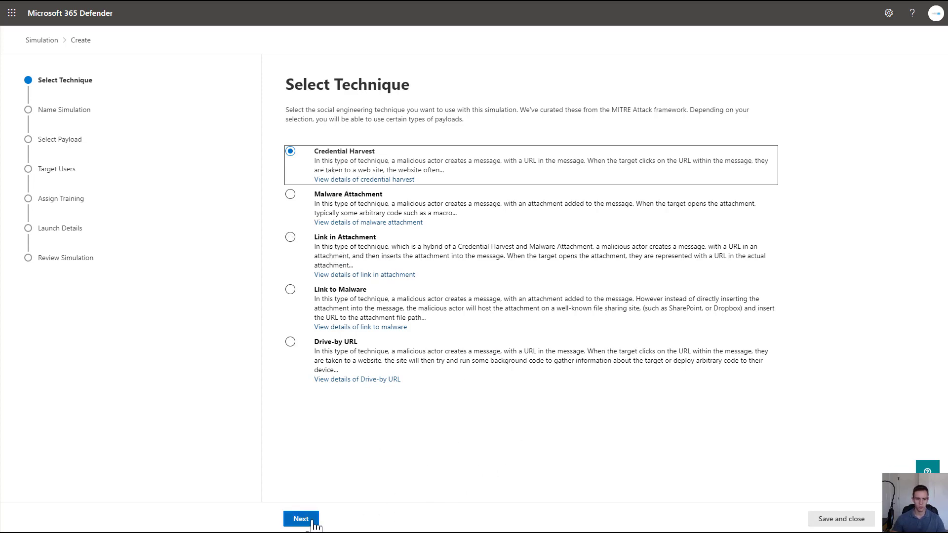
click(301, 519)
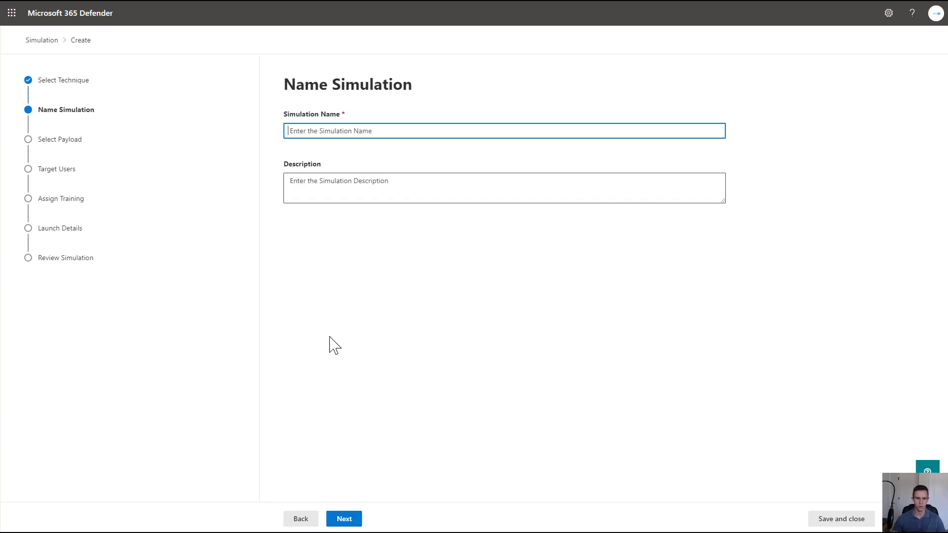
text(Cred)
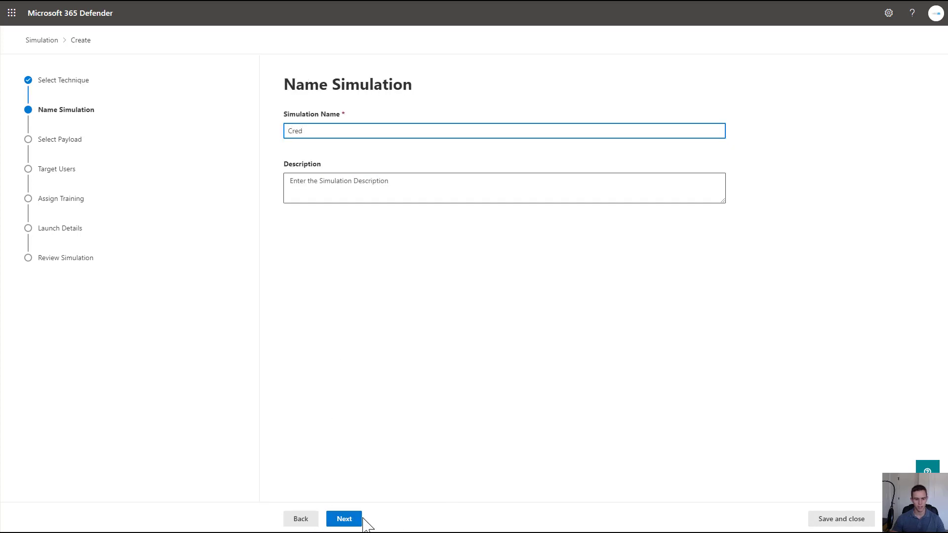
click(344, 519)
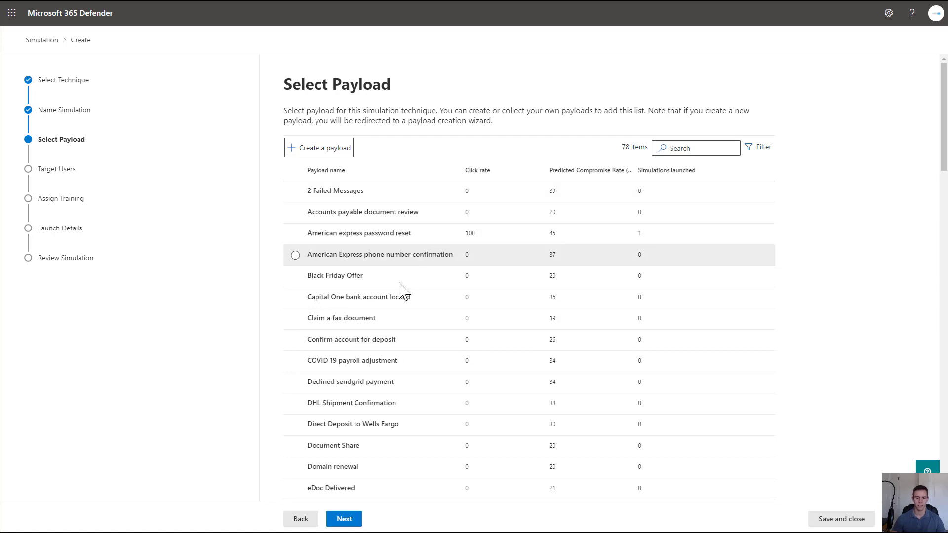
Step: Choose the COVID 19 payroll adjustment payload and move on to target users
click(353, 361)
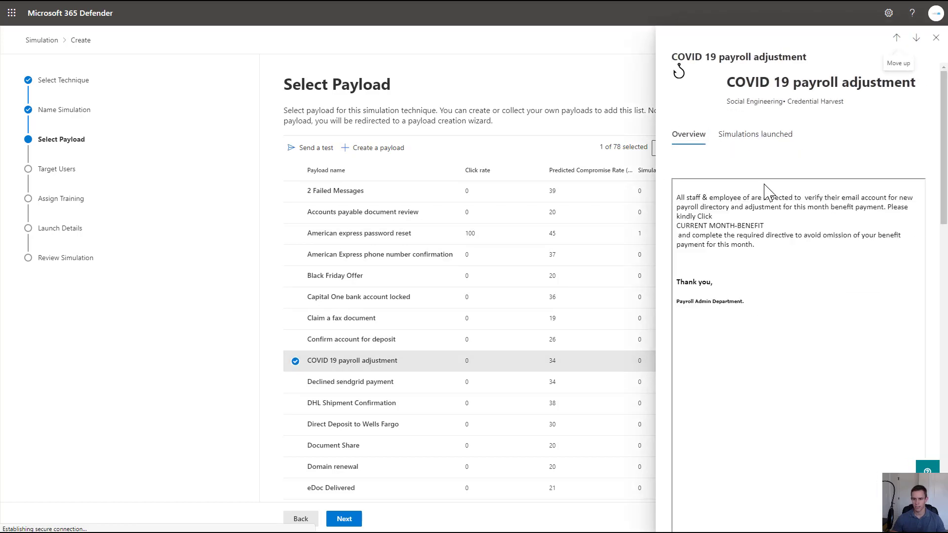
mouse_move(750, 197)
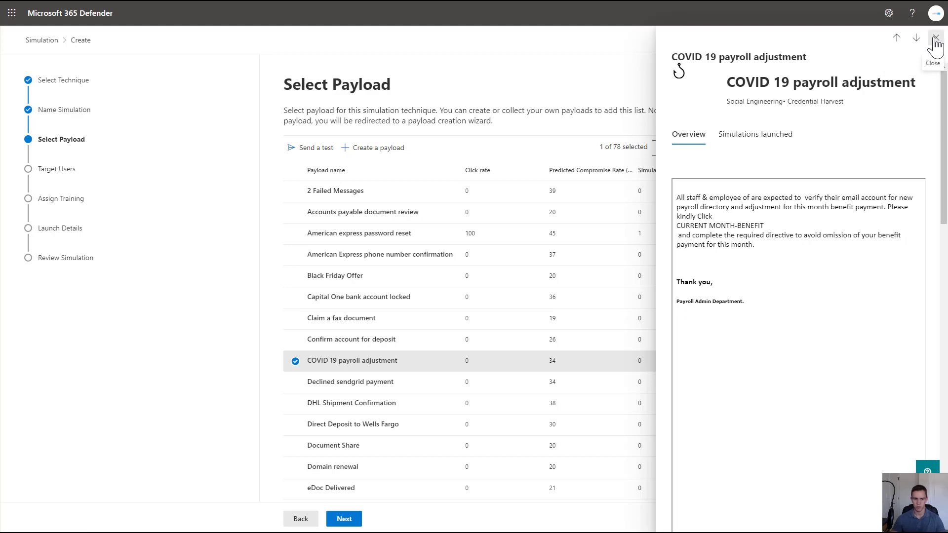
click(935, 38)
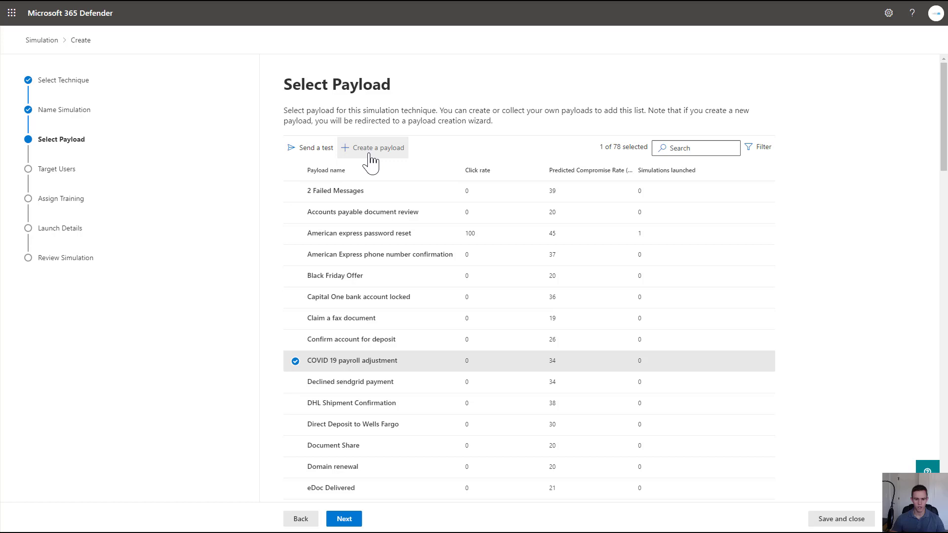
mouse_move(349, 426)
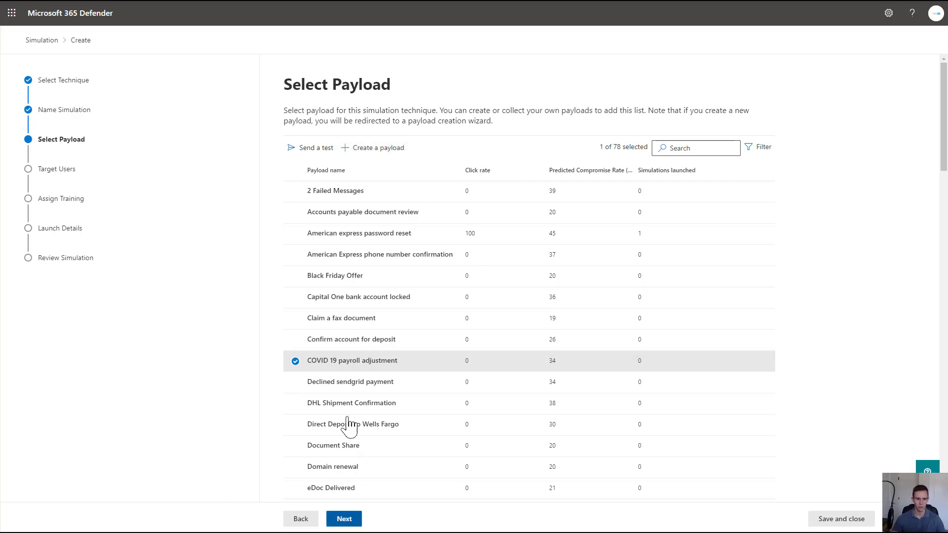
click(344, 519)
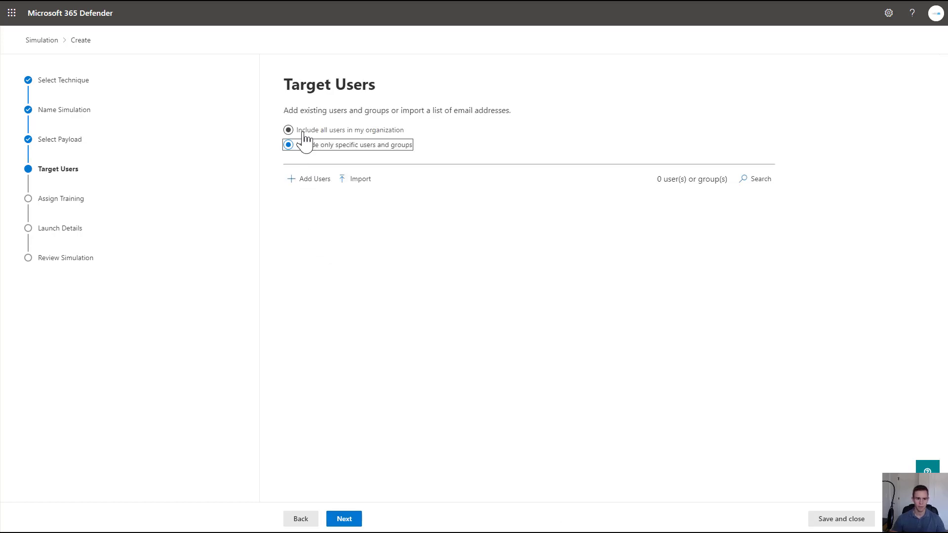
Step: Target all organization users with Microsoft-assigned training due 30 days after the simulation
click(344, 519)
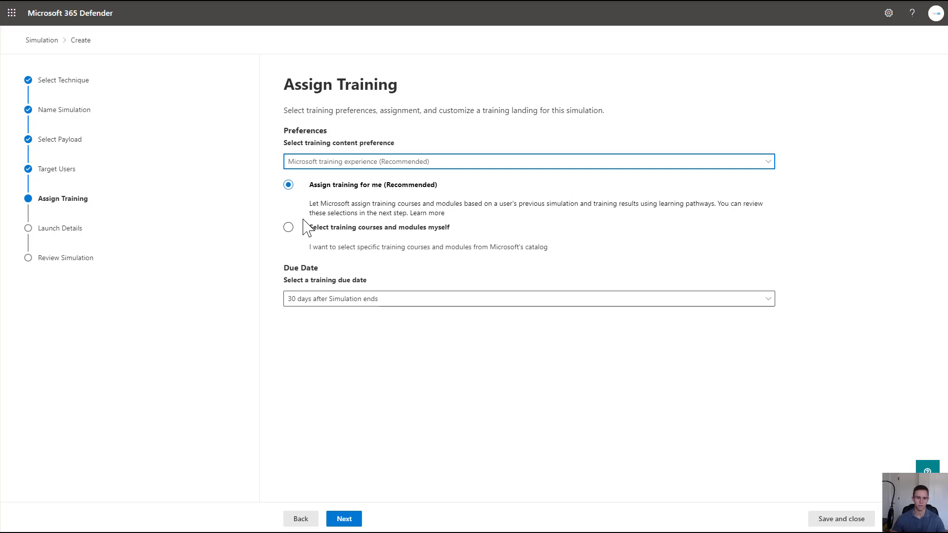
mouse_move(332, 212)
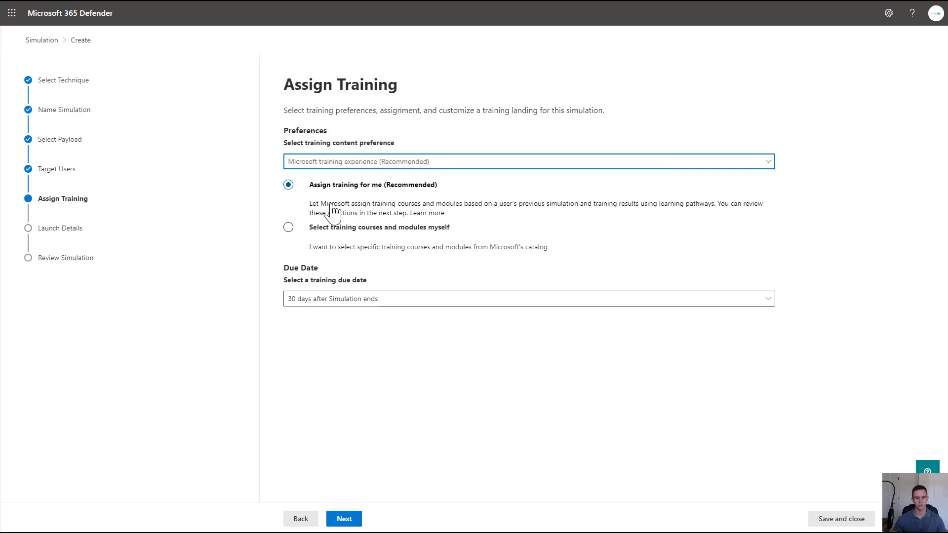
mouse_move(445, 308)
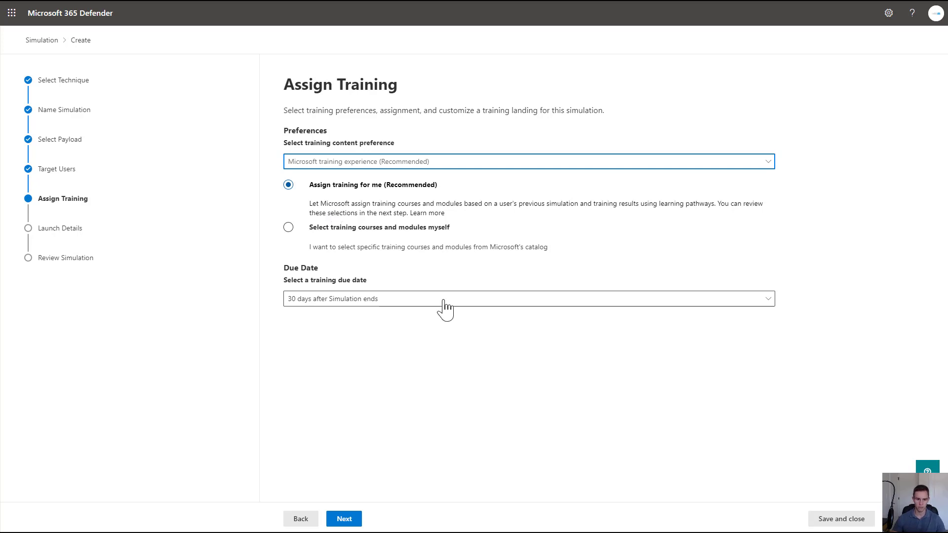
click(527, 298)
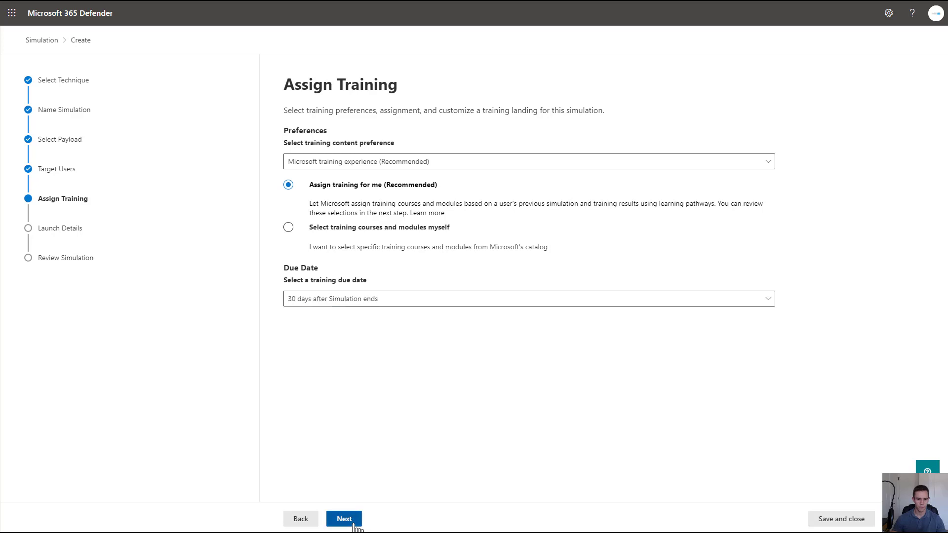
click(344, 519)
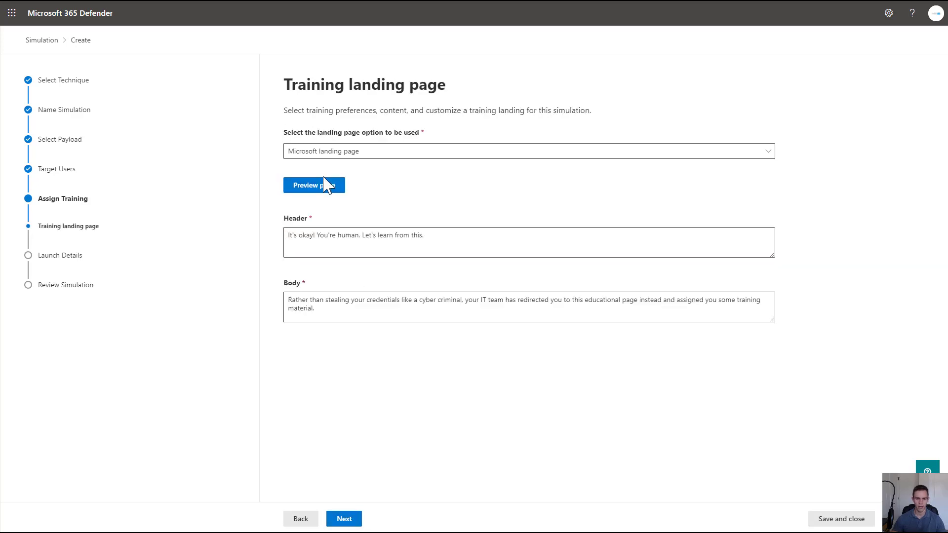
Step: Preview the Microsoft training landing page, then save and close the simulation draft
click(314, 185)
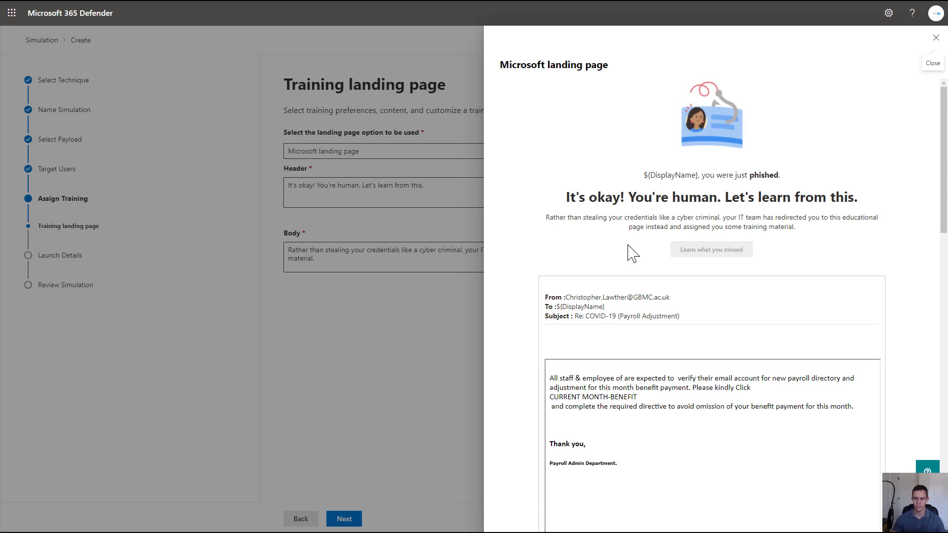
mouse_move(671, 288)
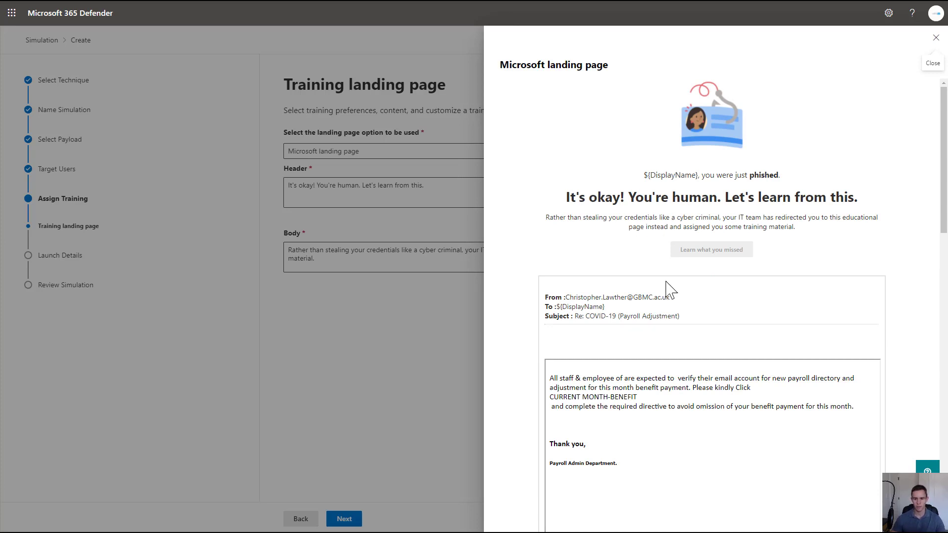
mouse_move(935, 38)
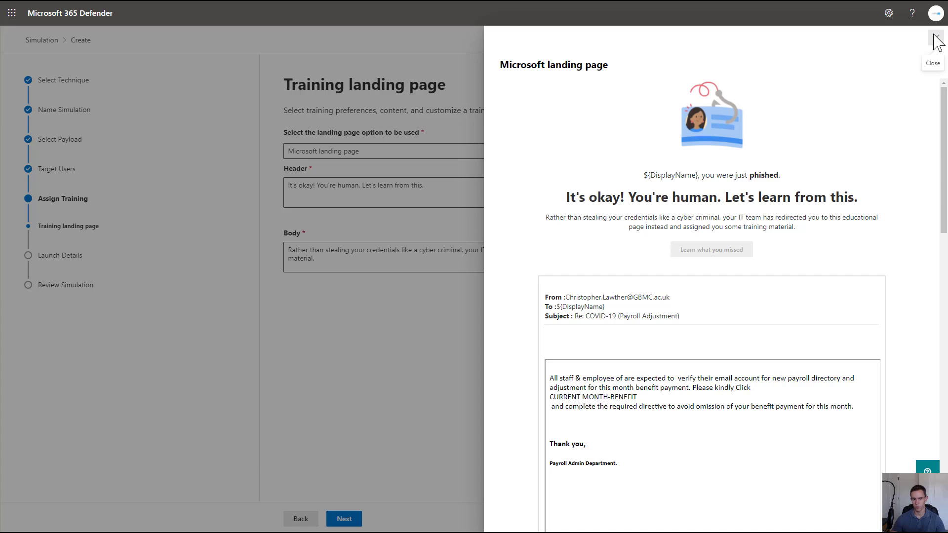
click(932, 40)
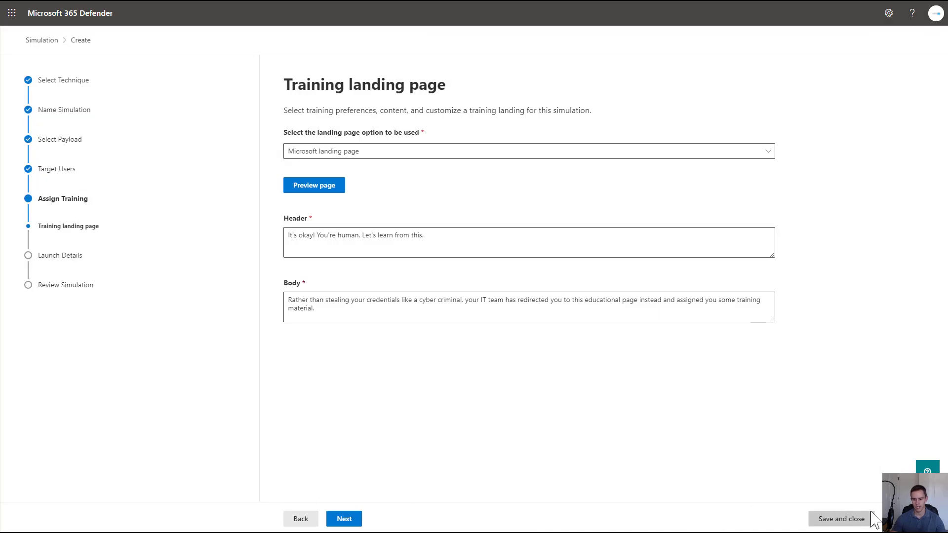
click(840, 519)
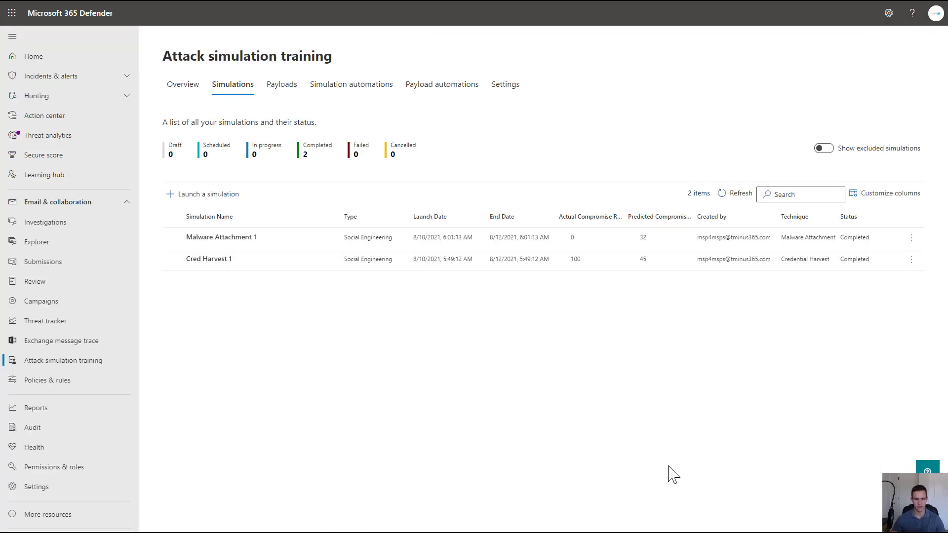
mouse_move(519, 360)
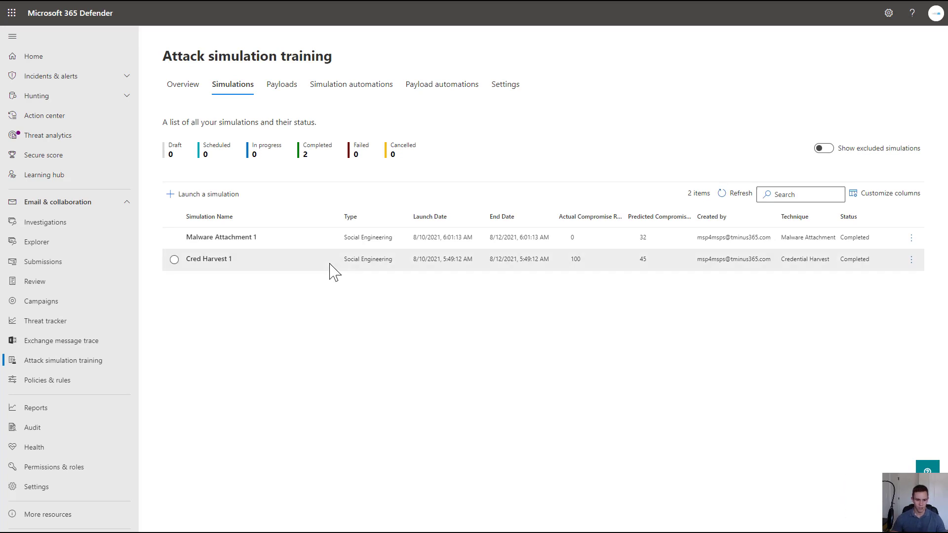
Step: Review the Cred Harvest 1 simulation report and close it
click(209, 258)
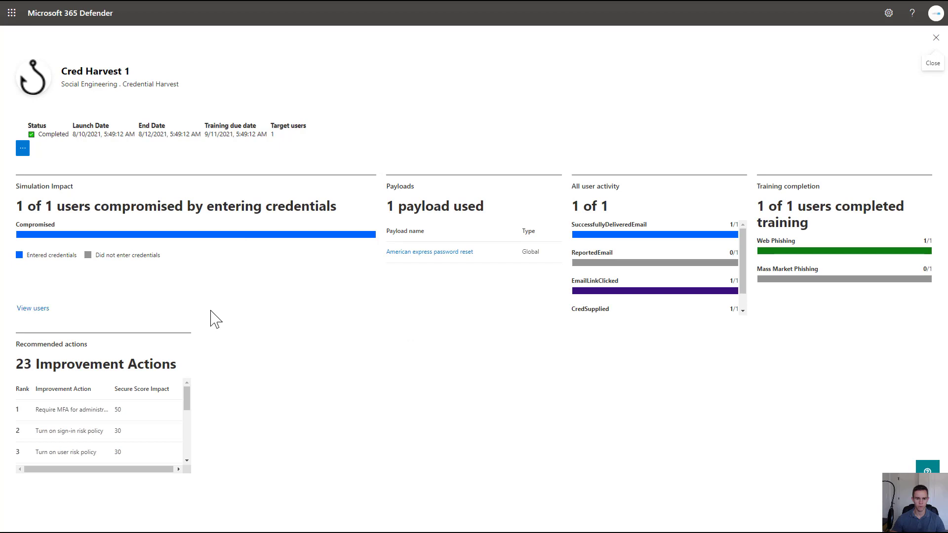
mouse_move(272, 346)
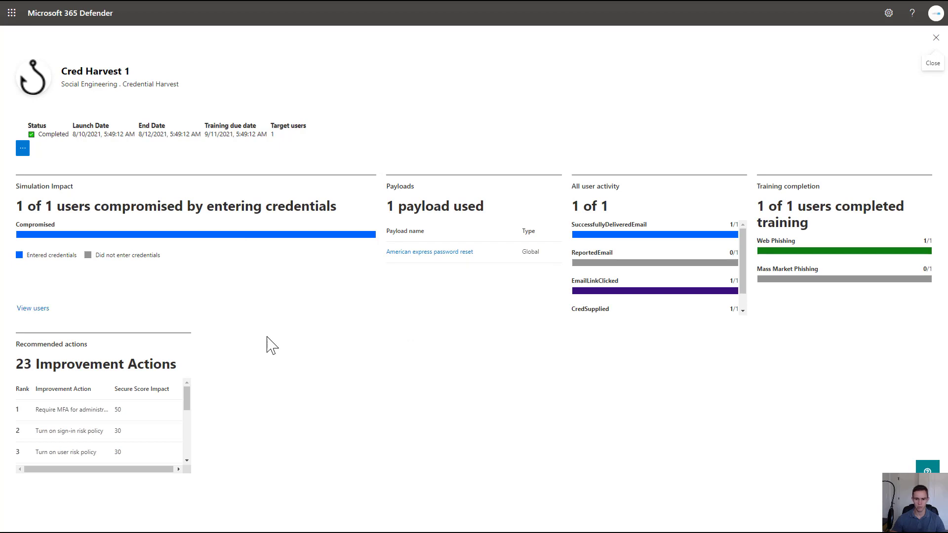
mouse_move(638, 262)
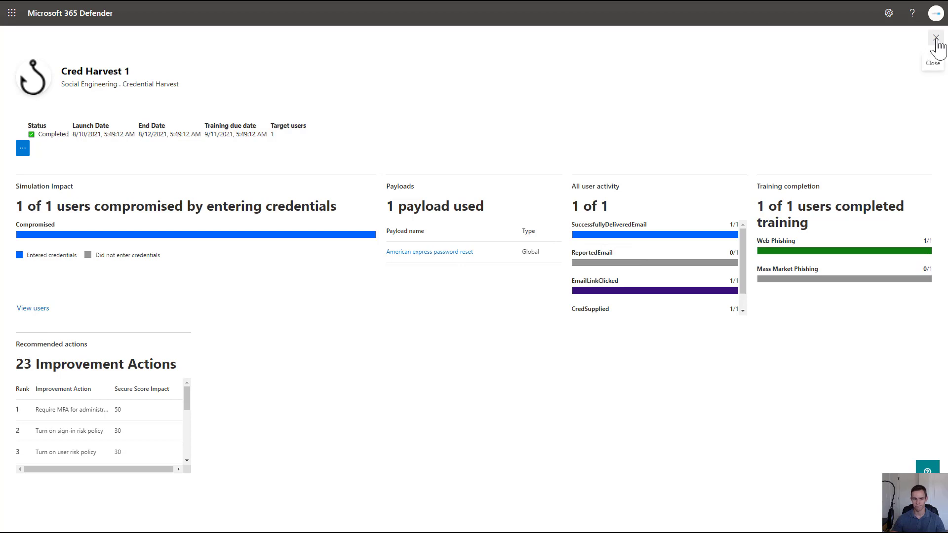
click(936, 37)
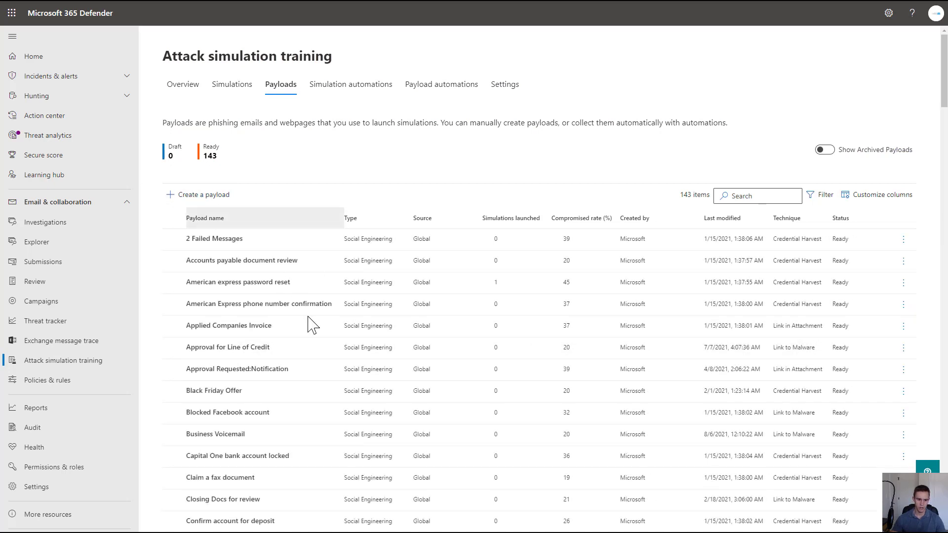
scroll(down, 3)
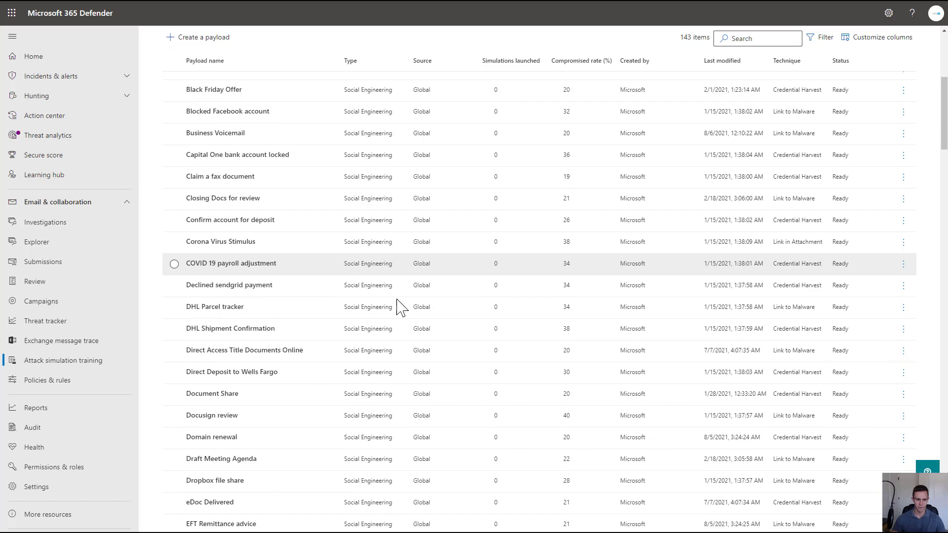
scroll(down, 3)
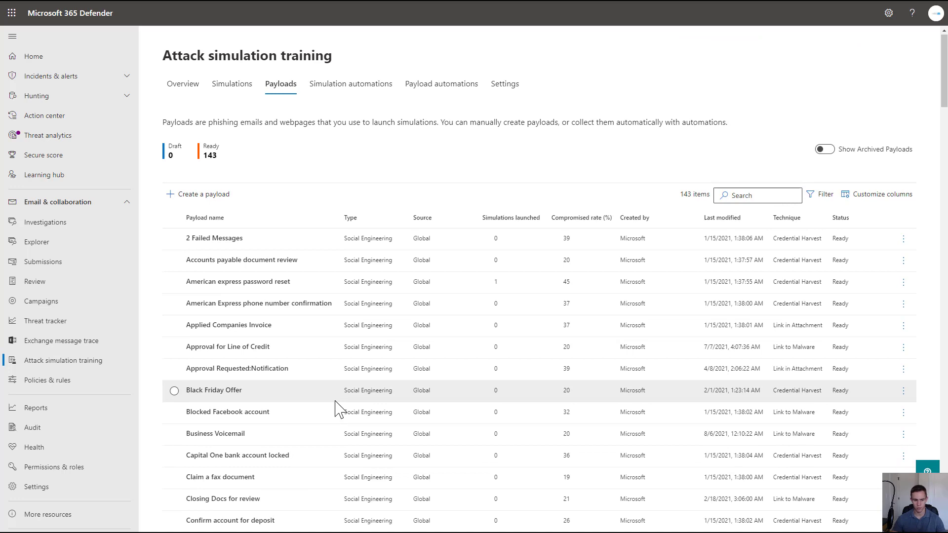
mouse_move(305, 415)
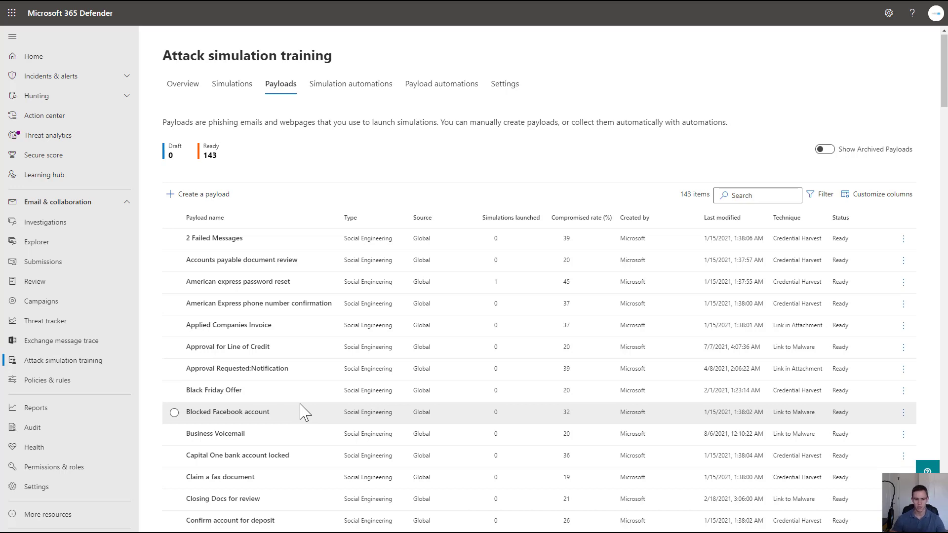
mouse_move(643, 208)
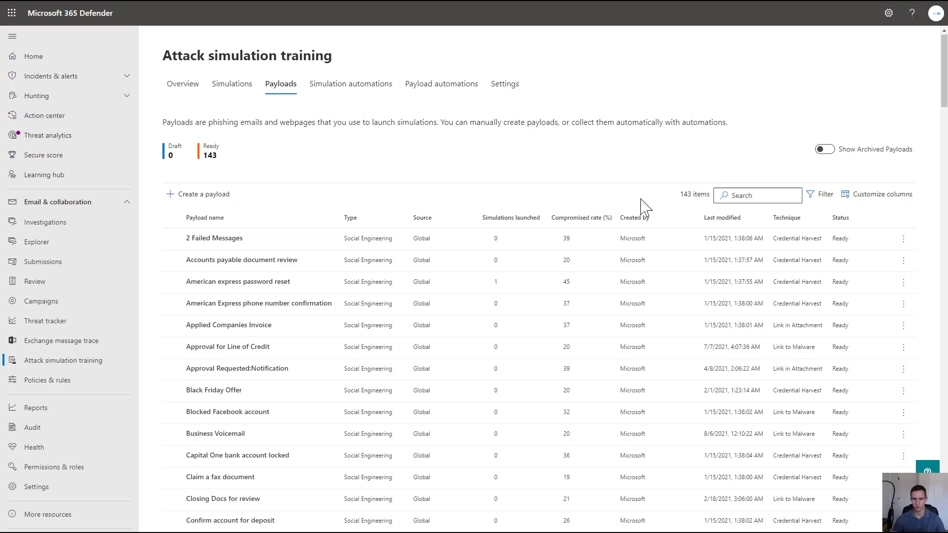
scroll(down, 3)
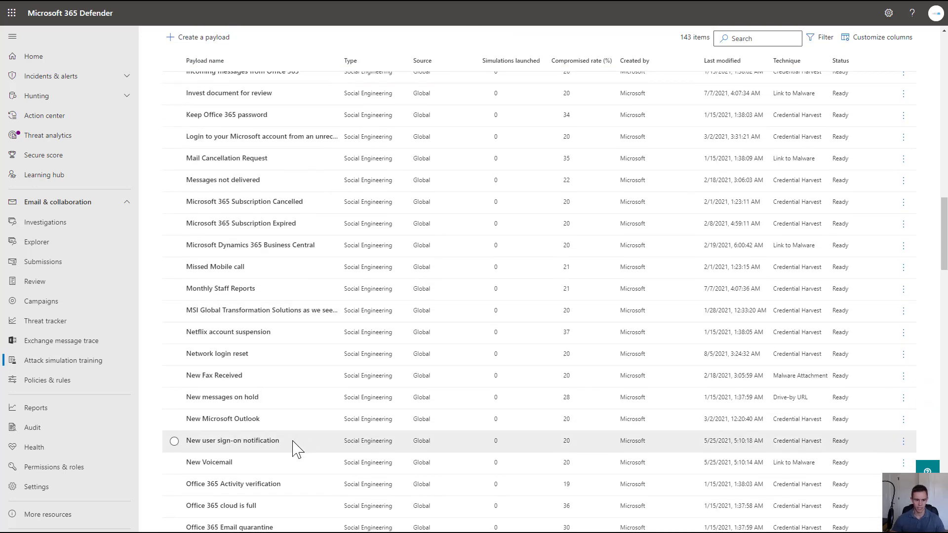
click(232, 440)
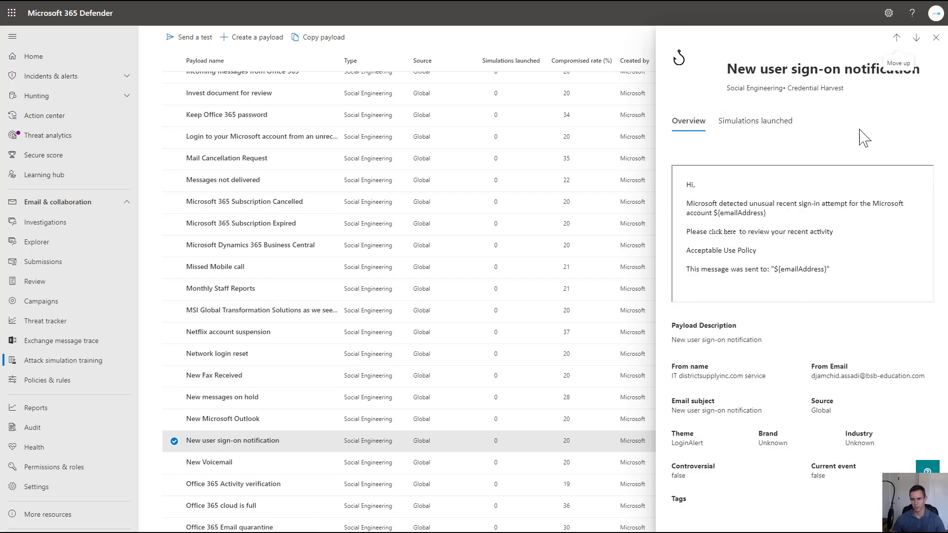
mouse_move(840, 116)
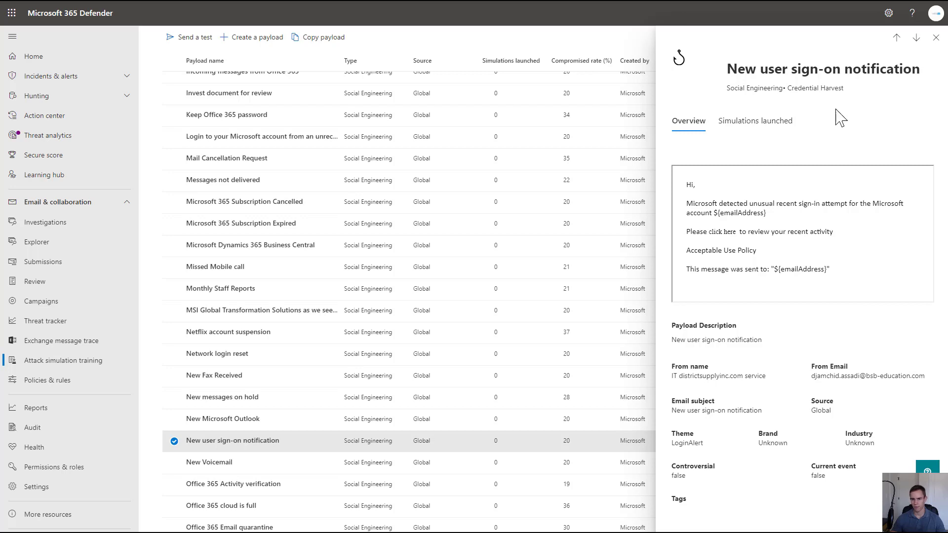
click(755, 121)
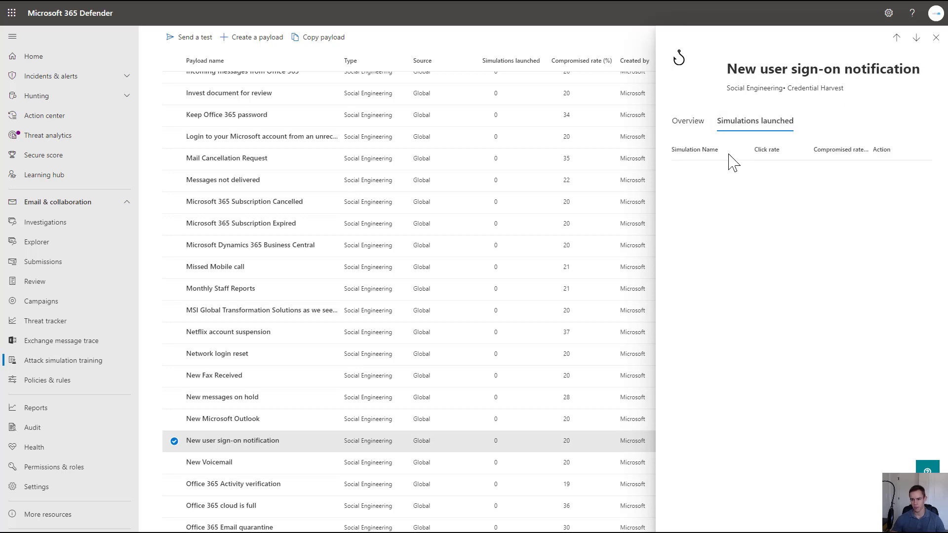
click(937, 38)
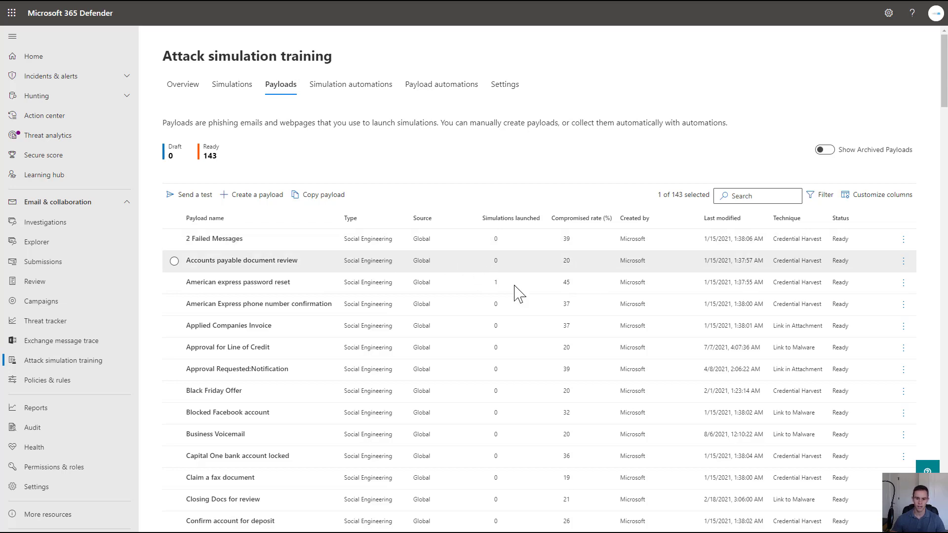
mouse_move(491, 302)
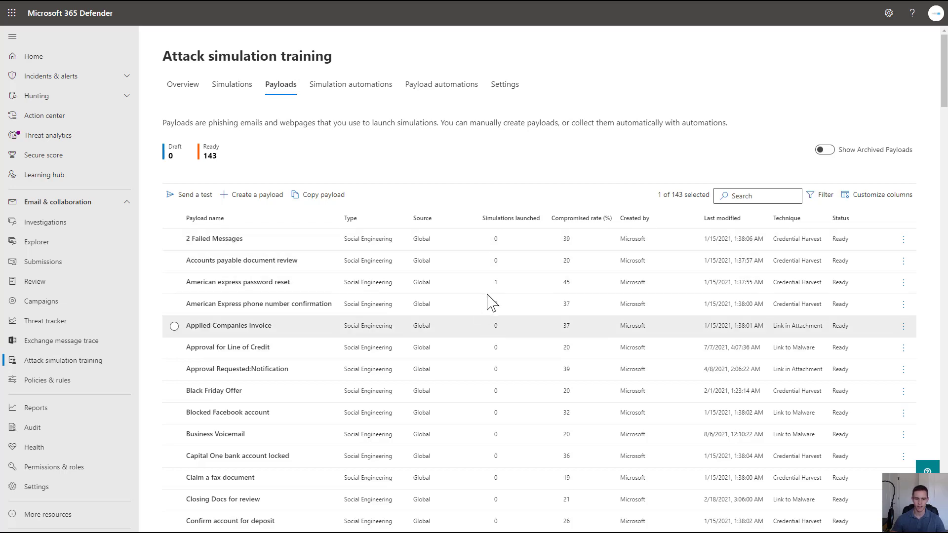
Step: Switch to the Simulation automations tab, which lists no automations
click(239, 283)
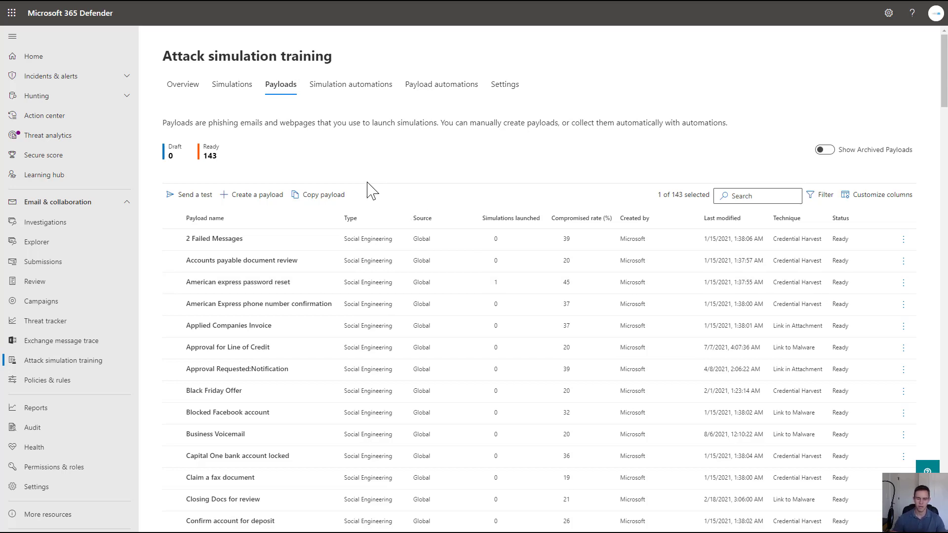
mouse_move(345, 118)
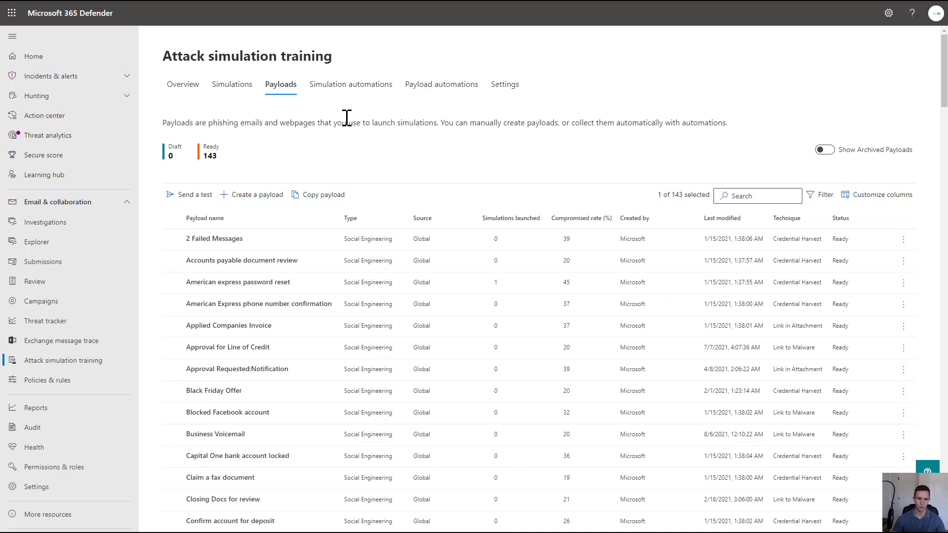
click(350, 84)
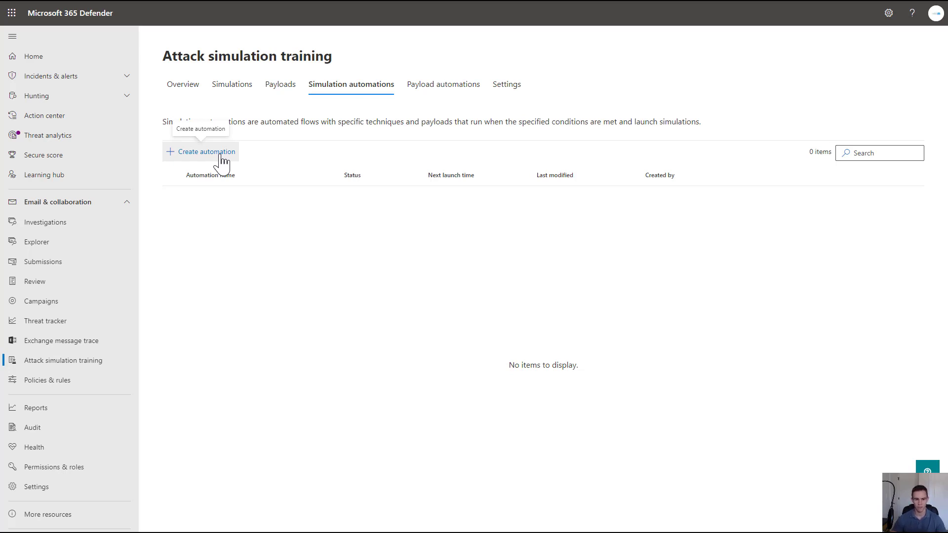
Step: Start a simulation automation named 'Campaign' using the Credential Harvest technique
click(205, 151)
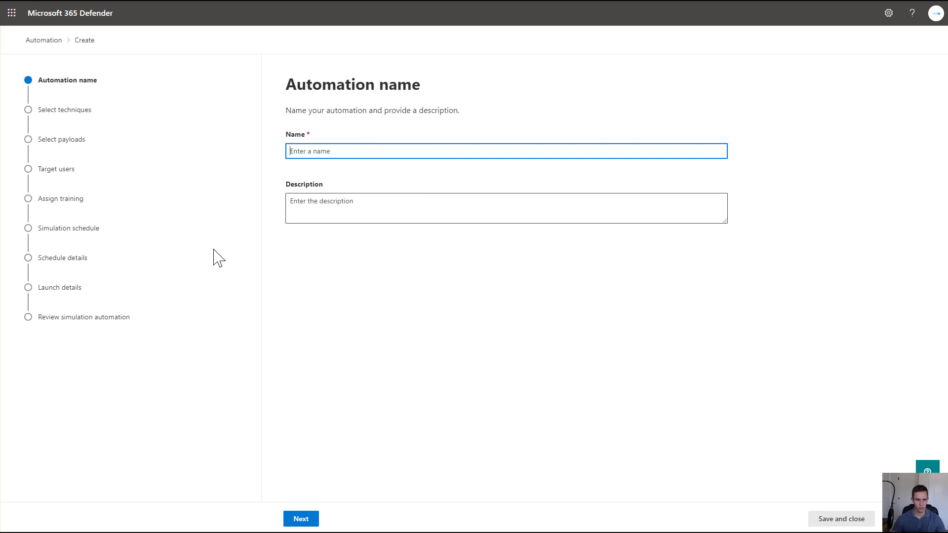
text(Camp)
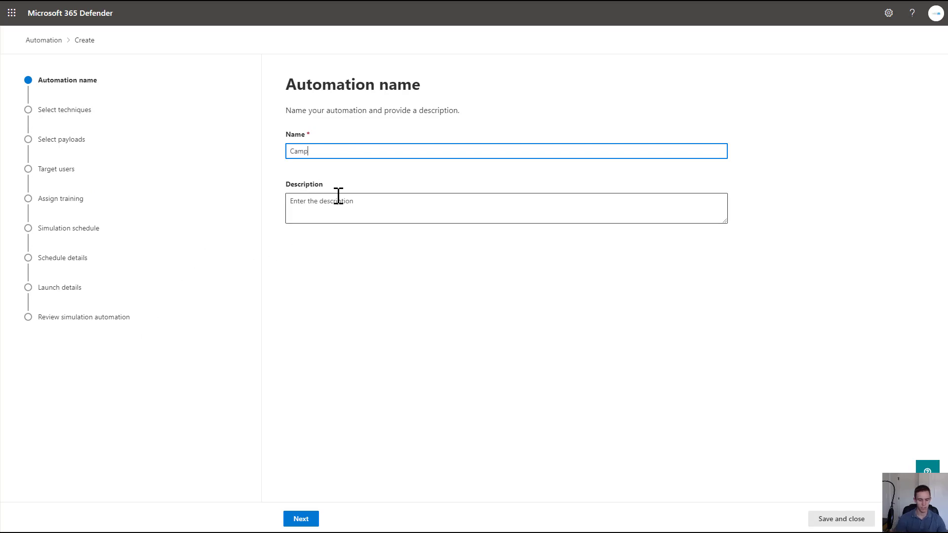
text(aign)
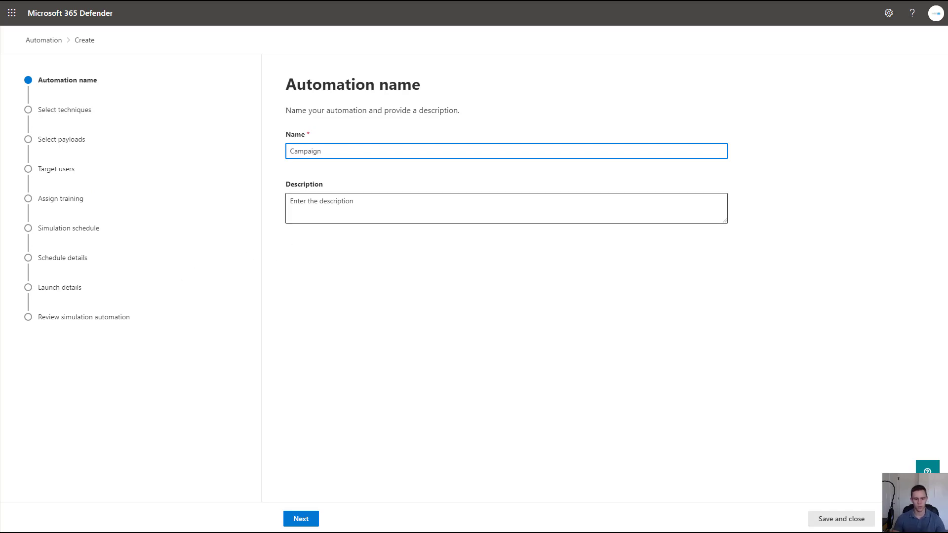
click(301, 519)
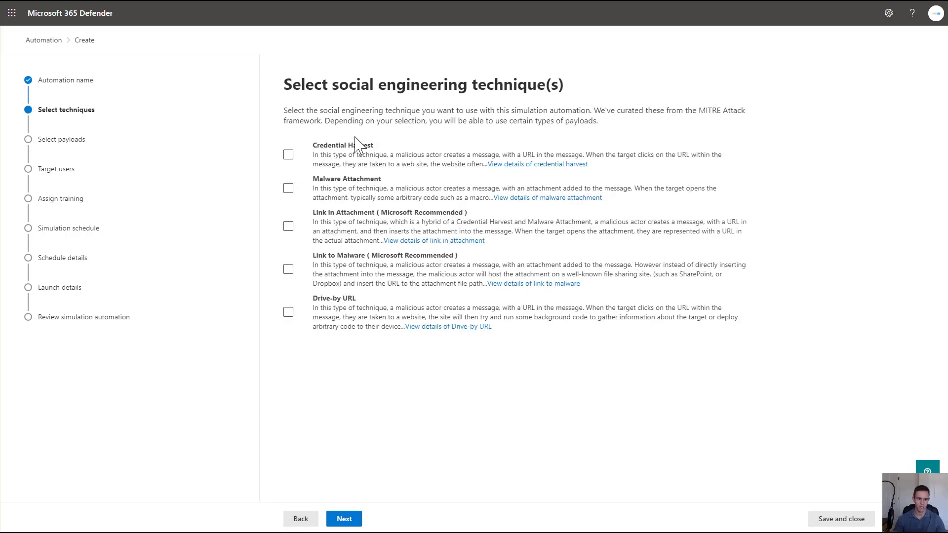
click(288, 154)
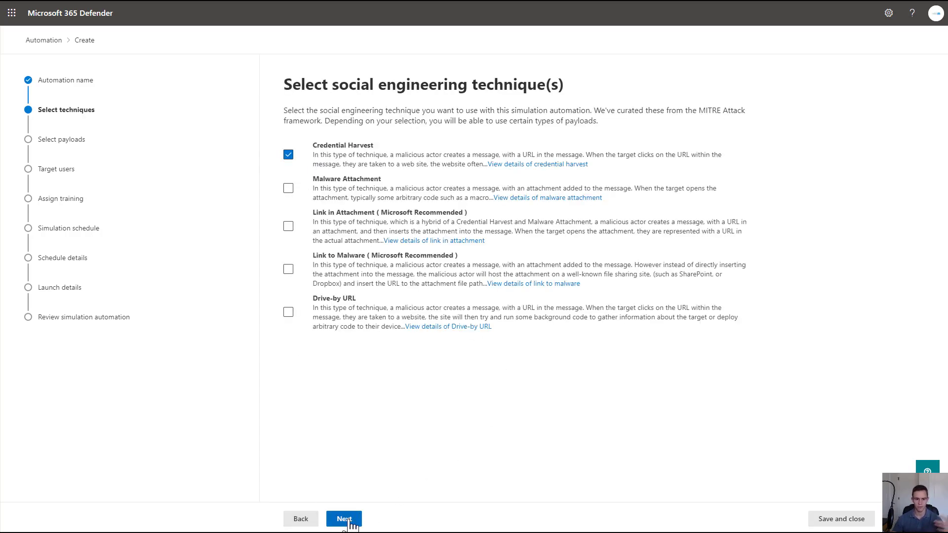
click(344, 519)
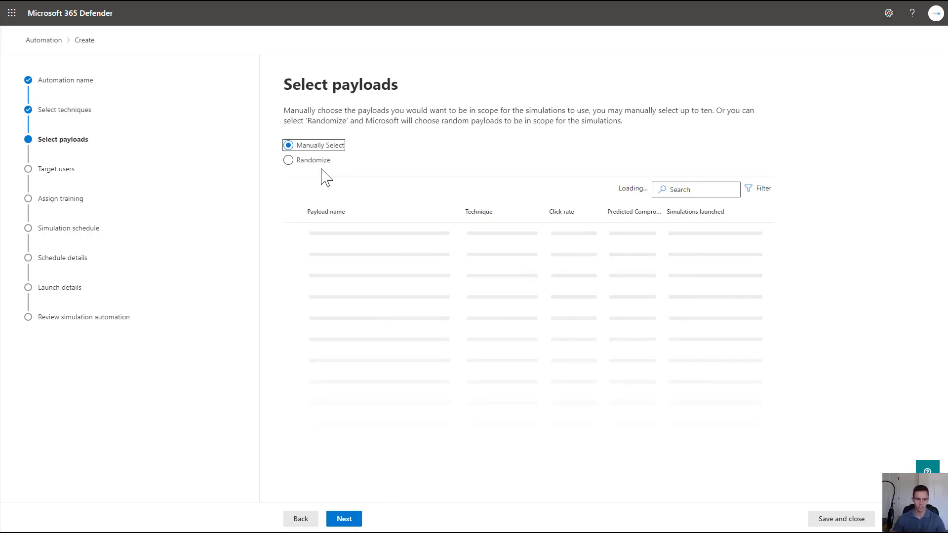
Step: Randomize payloads, target all users, step through to scheduling, and exit unsaved
click(288, 159)
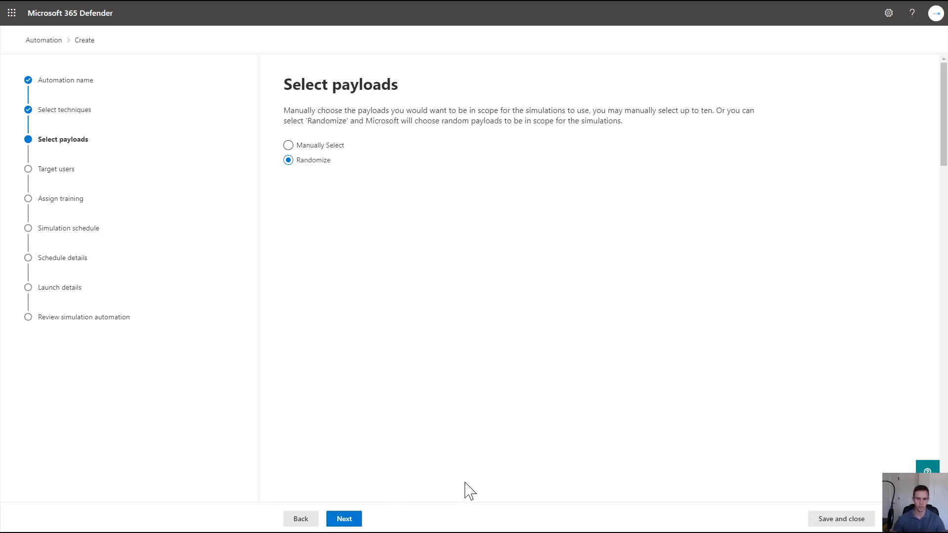
click(343, 519)
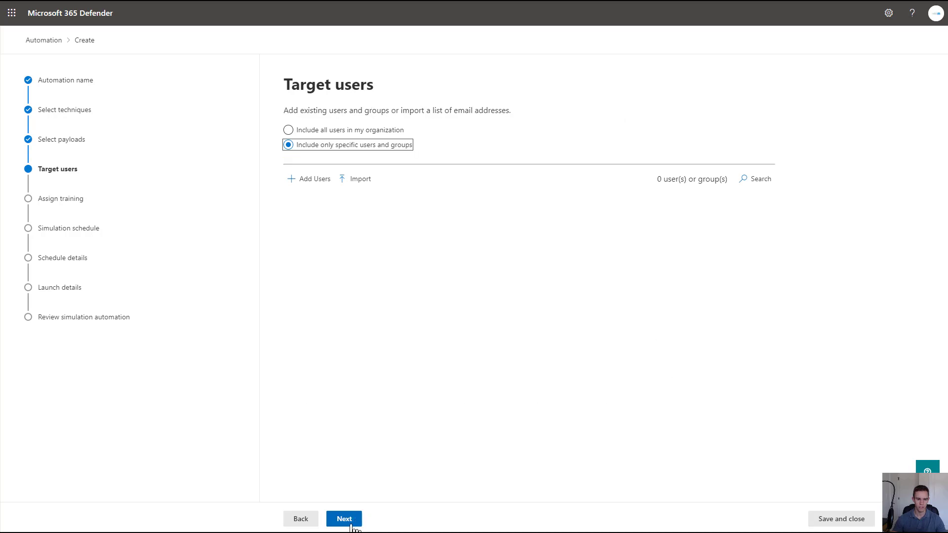
click(288, 130)
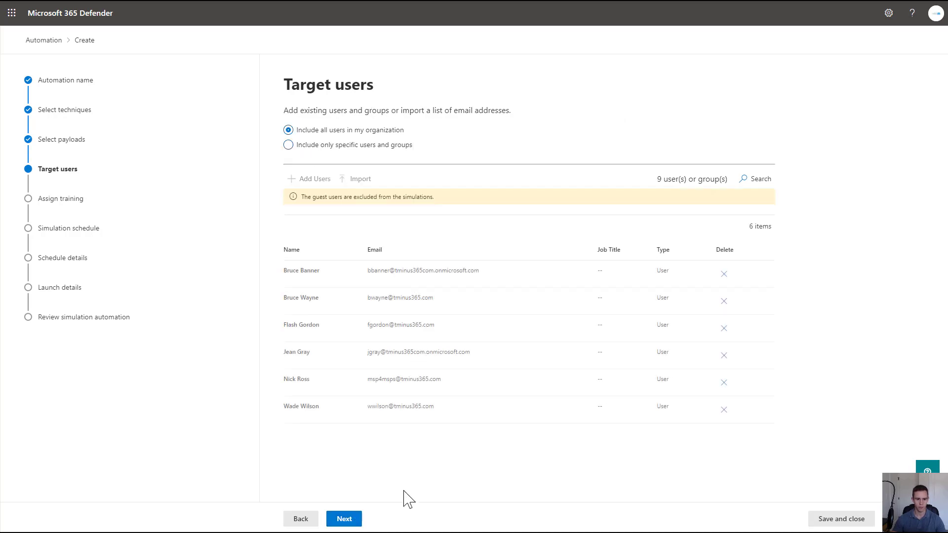
click(344, 519)
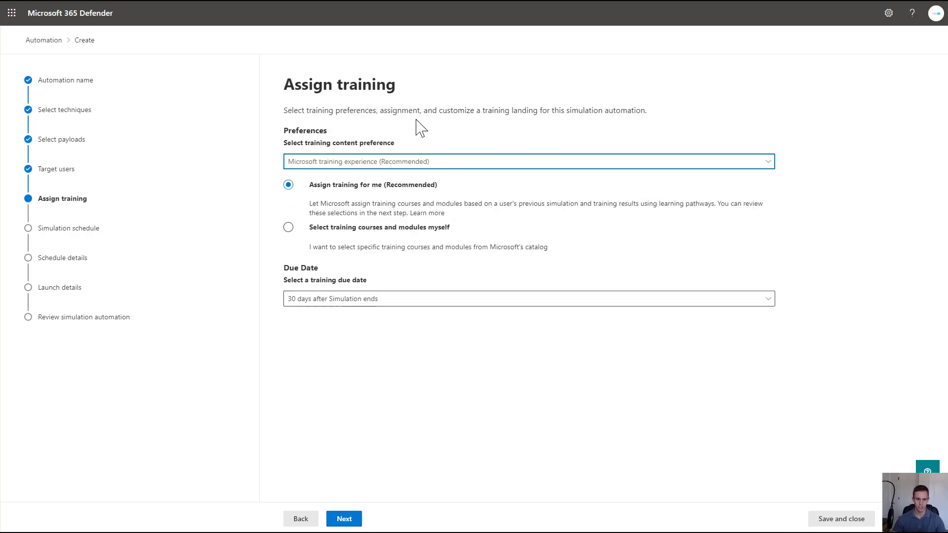
click(343, 519)
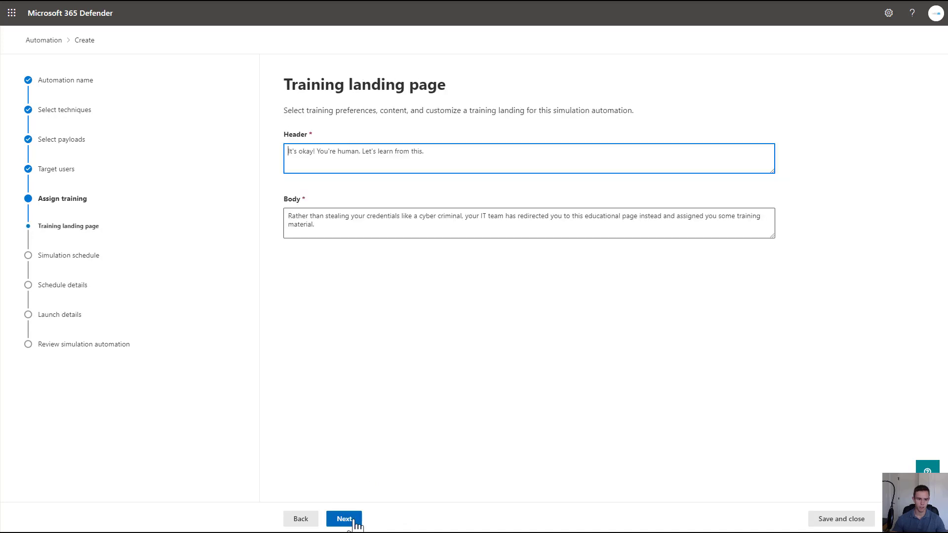
click(344, 519)
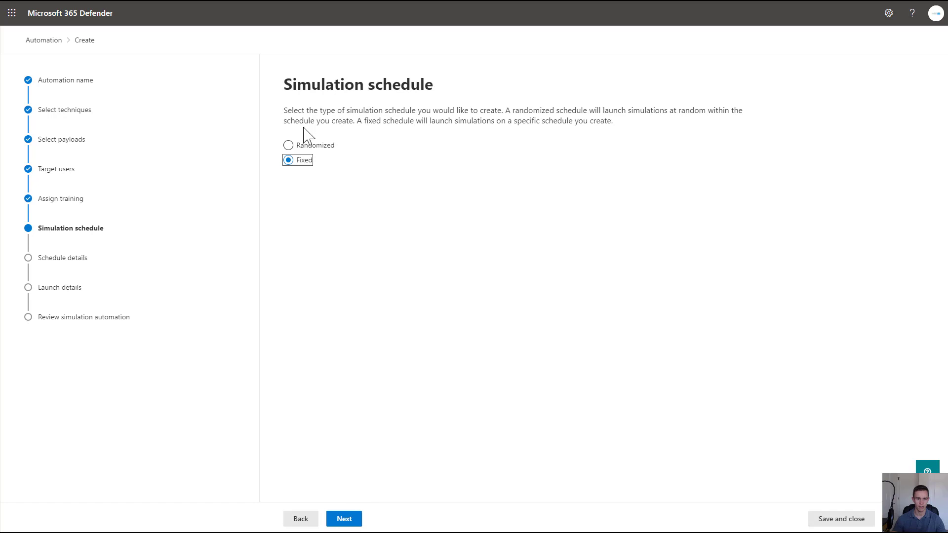
mouse_move(469, 326)
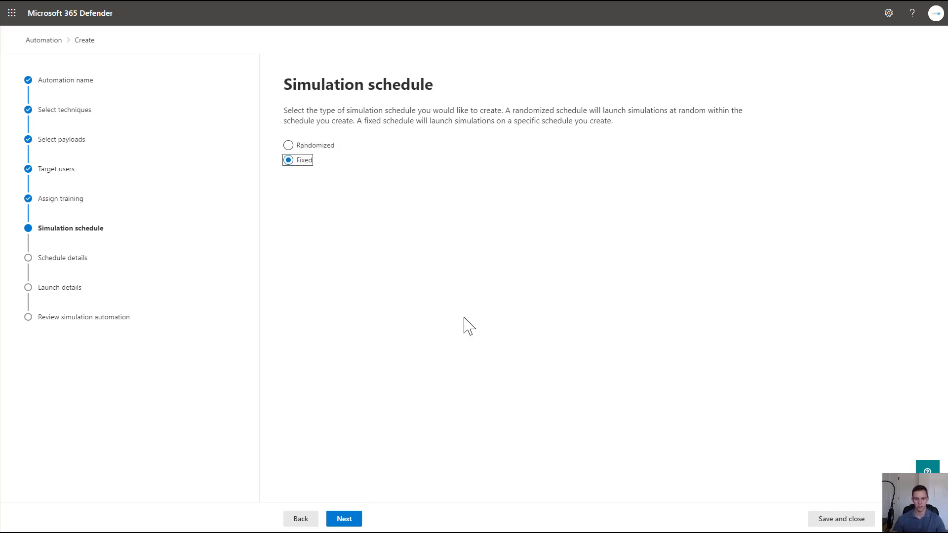
click(351, 84)
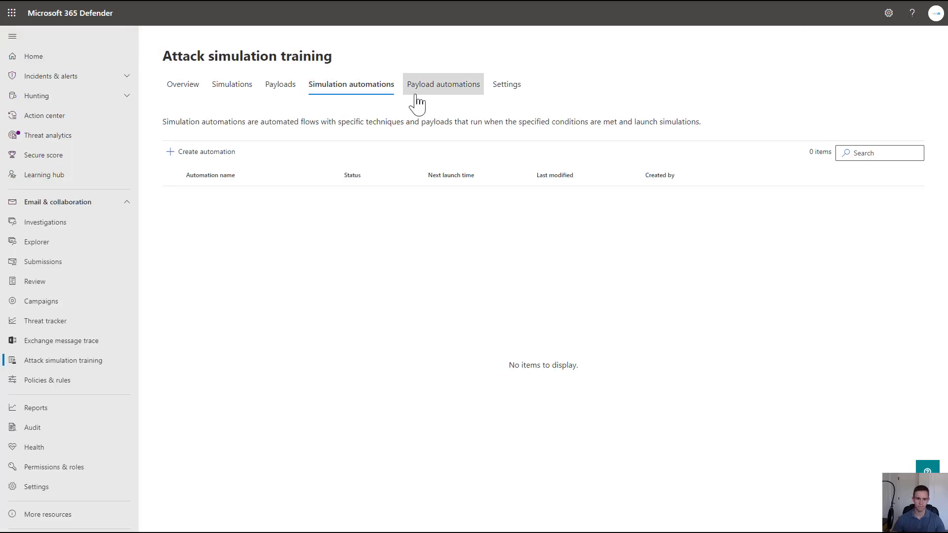
Step: View the Payload automations list containing Payload Harvesting #1
click(442, 84)
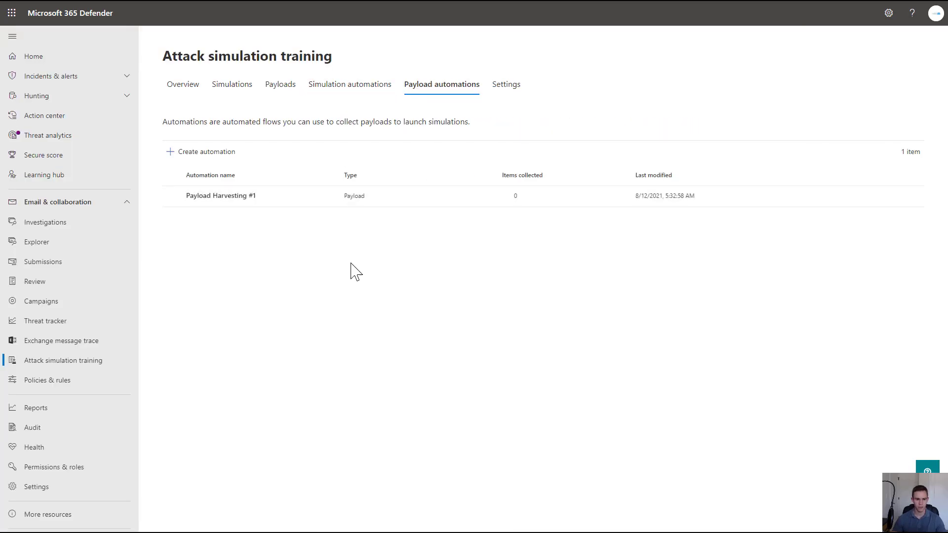
mouse_move(326, 231)
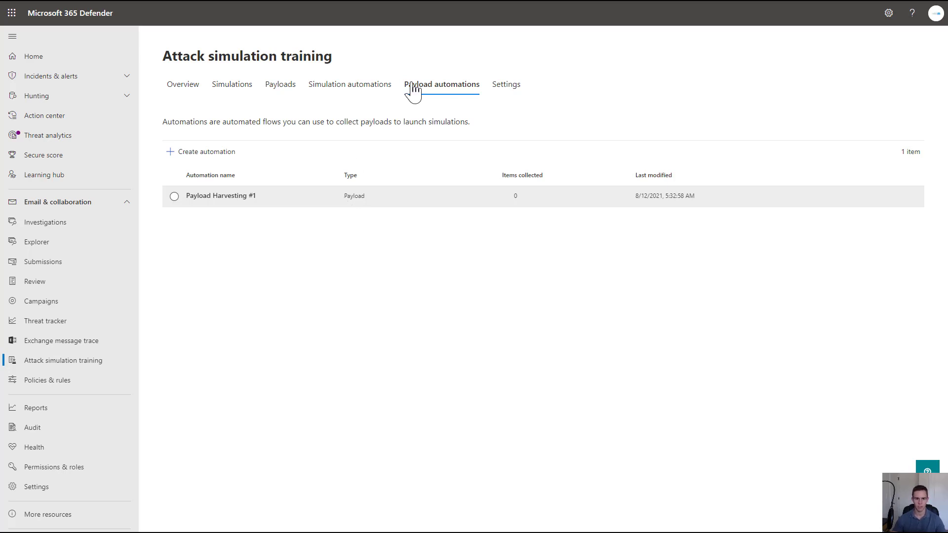
click(505, 84)
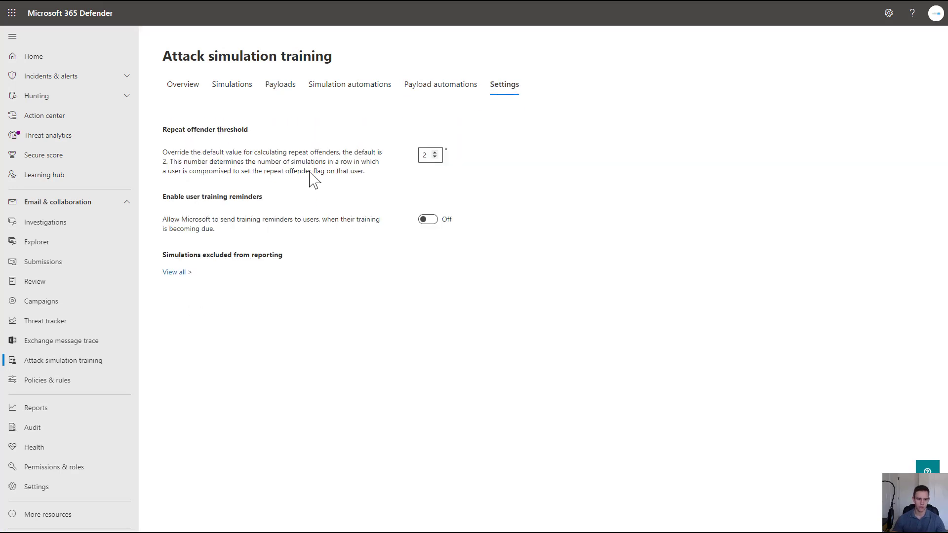
mouse_move(304, 181)
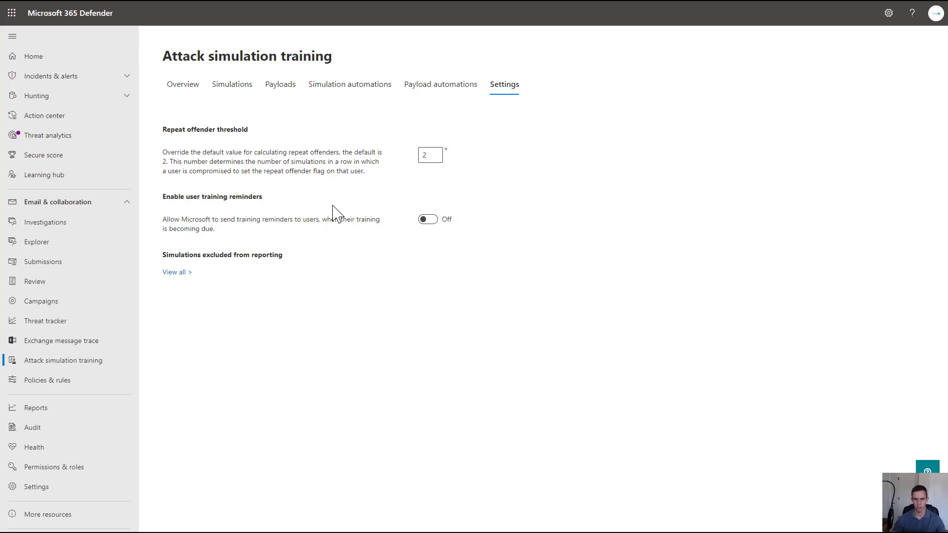
mouse_move(356, 229)
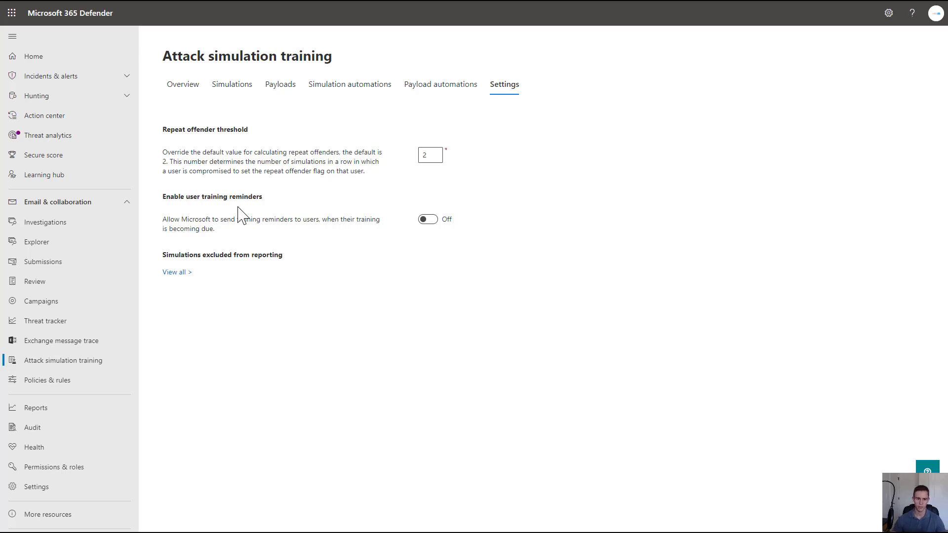
Step: Review settings: repeat offender threshold 2 and user training reminders turned off
double_click(225, 197)
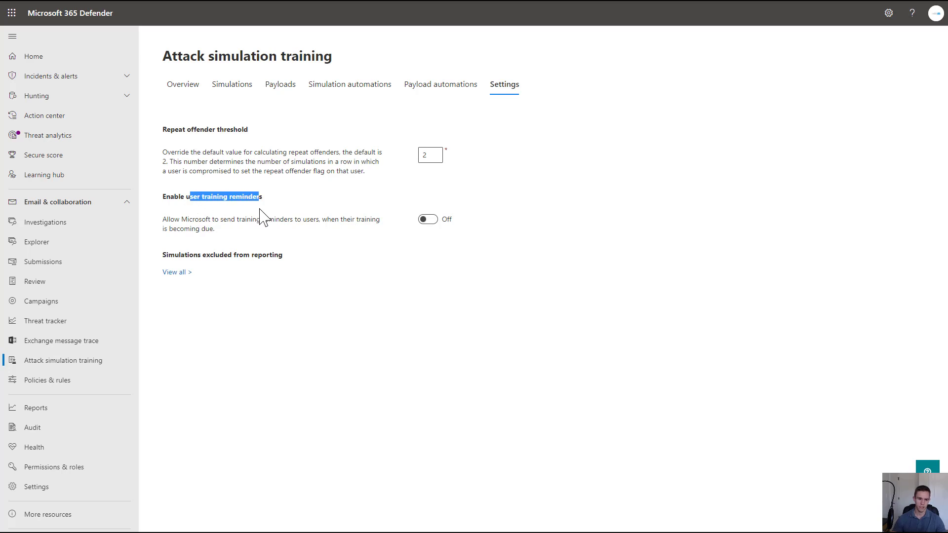
click(317, 251)
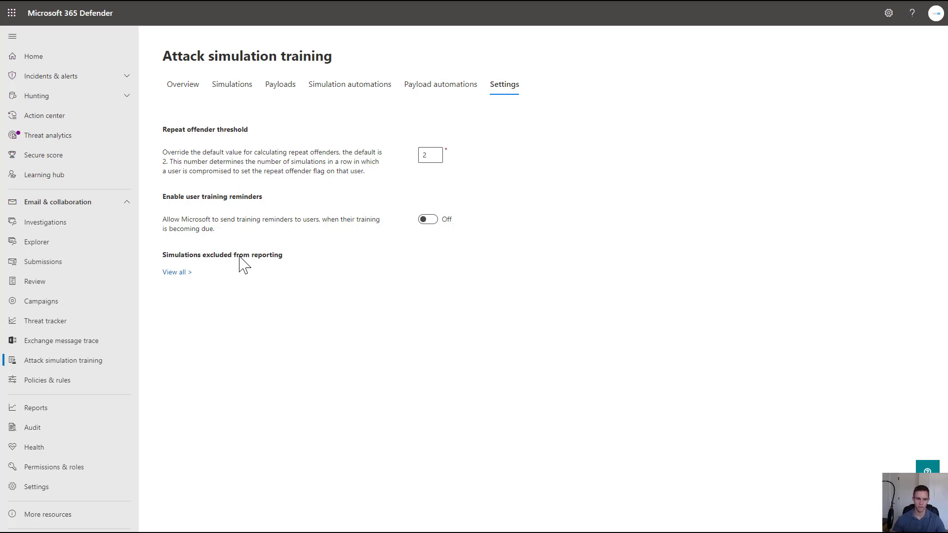
click(183, 84)
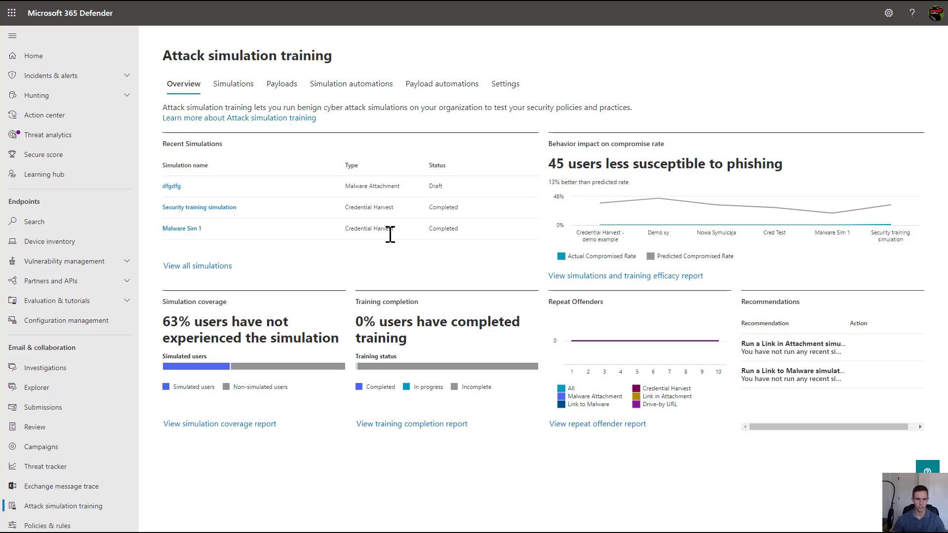
mouse_move(311, 178)
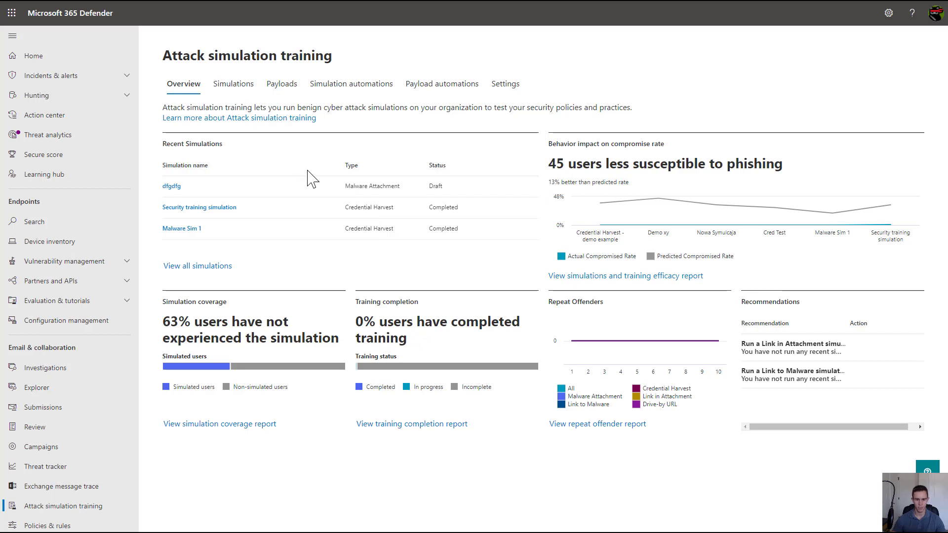